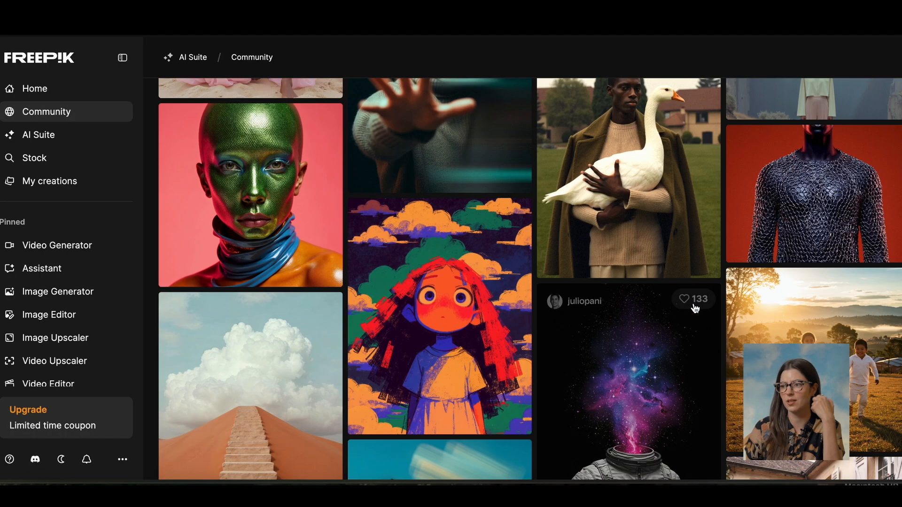
Scroll the home shortcuts and type a trial Assistant prompt before moving to Image Generator
{"action": "scroll", "scroll_direction": "down", "scroll_amount": 3}
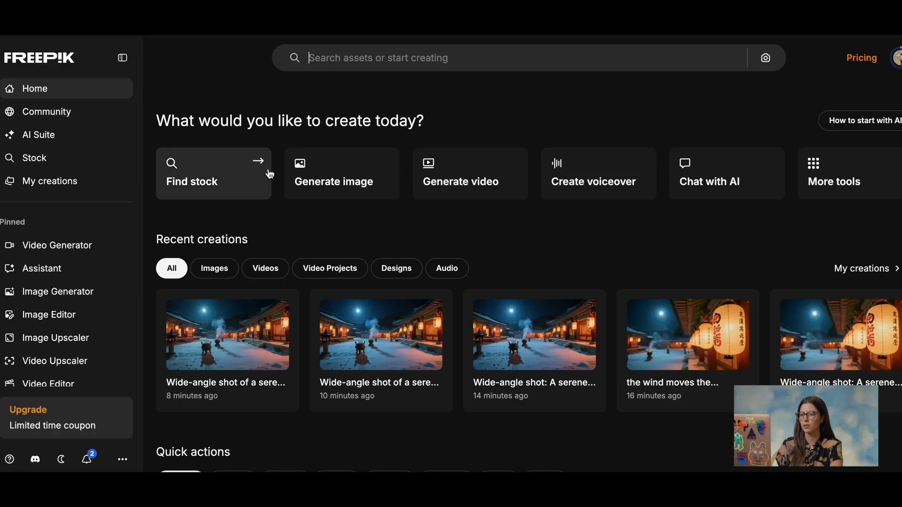
{"action": "mouse_move", "coordinate": [341, 174]}
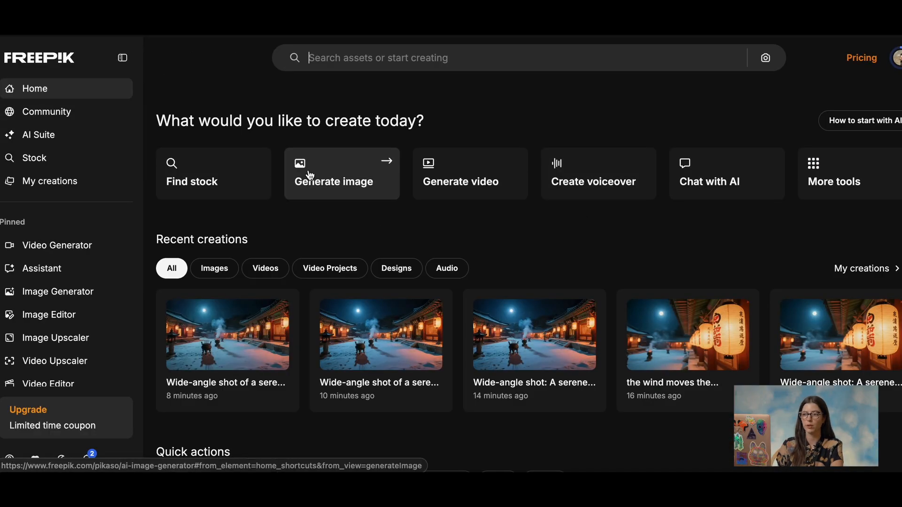
{"action": "mouse_move", "coordinate": [345, 172]}
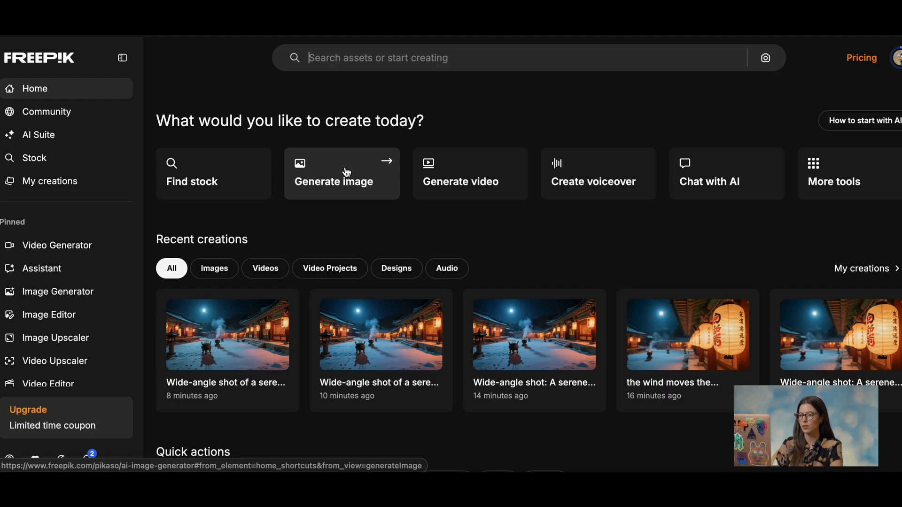
{"action": "mouse_move", "coordinate": [594, 182]}
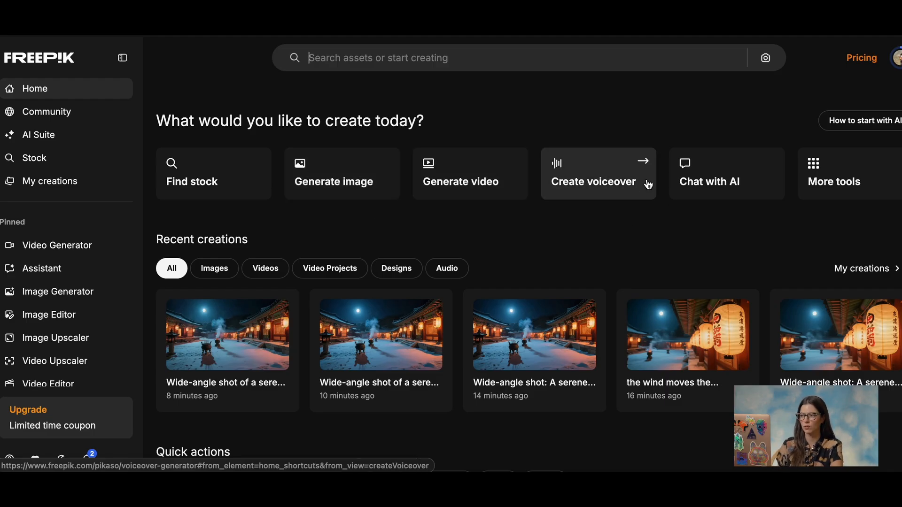
{"action": "mouse_move", "coordinate": [749, 191]}
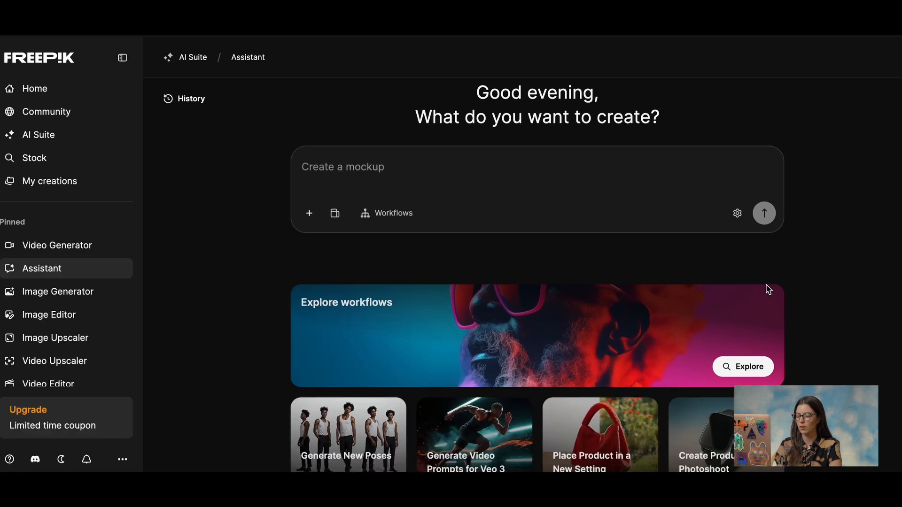
{"action": "type", "text": "Des"}
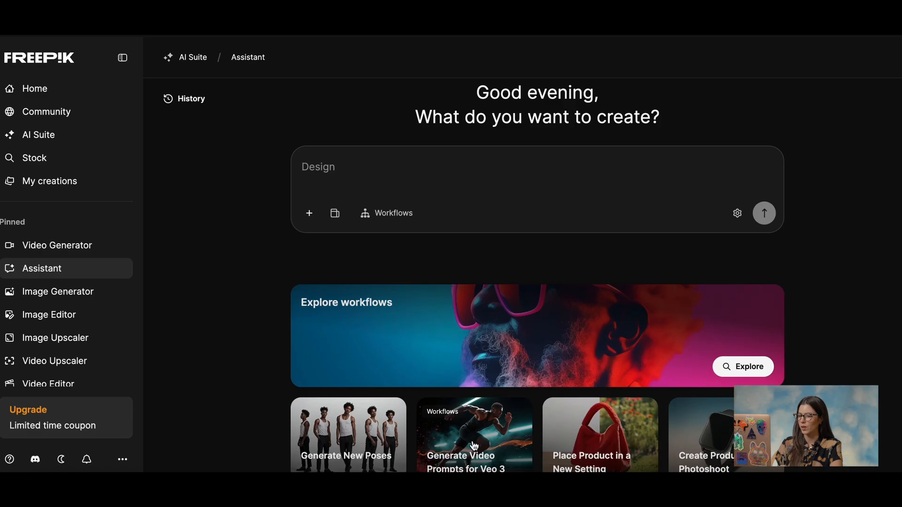
{"action": "type", "text": "Make a banne"}
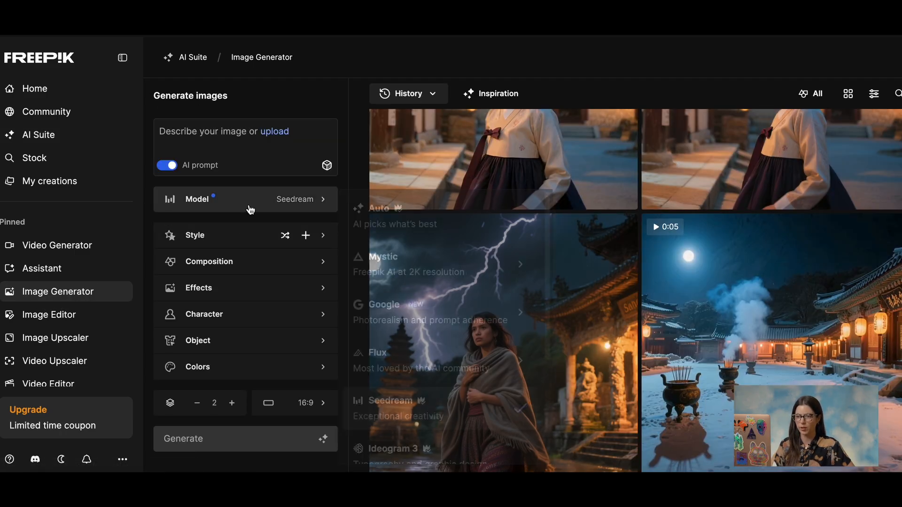
Pick Ideogram 3 from the image model list in place of Seedream
{"action": "left_click", "coordinate": [244, 199]}
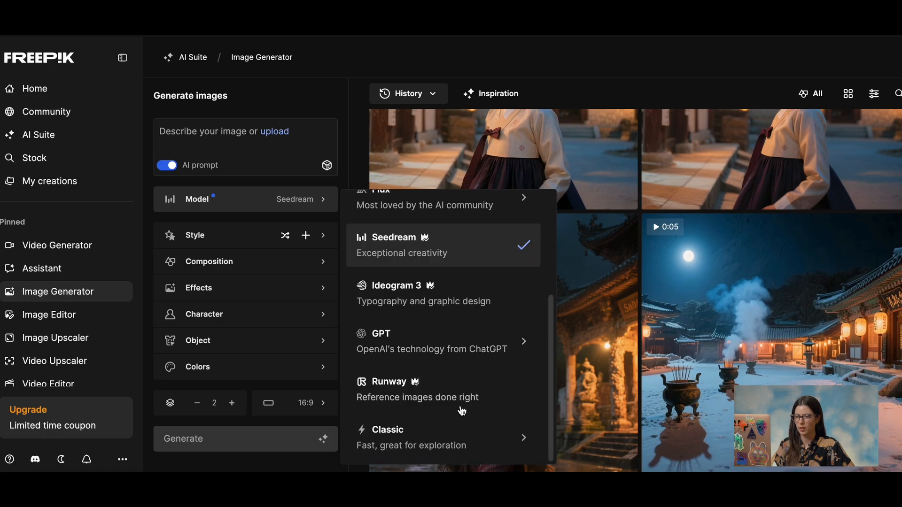
{"action": "mouse_move", "coordinate": [449, 303]}
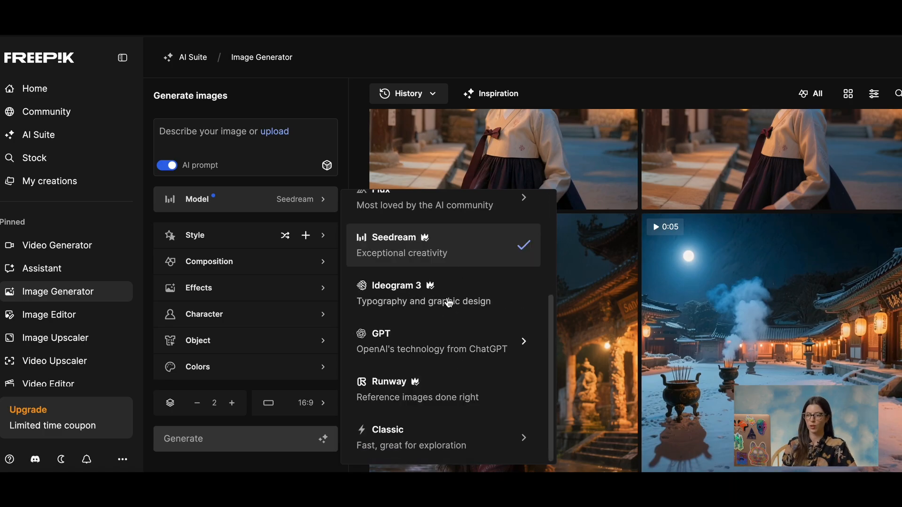
{"action": "mouse_move", "coordinate": [449, 397]}
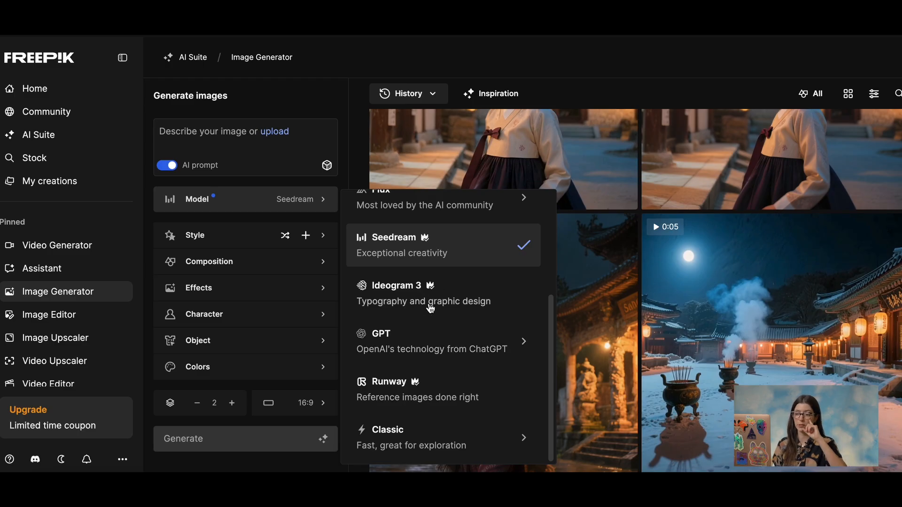
{"action": "mouse_move", "coordinate": [445, 286]}
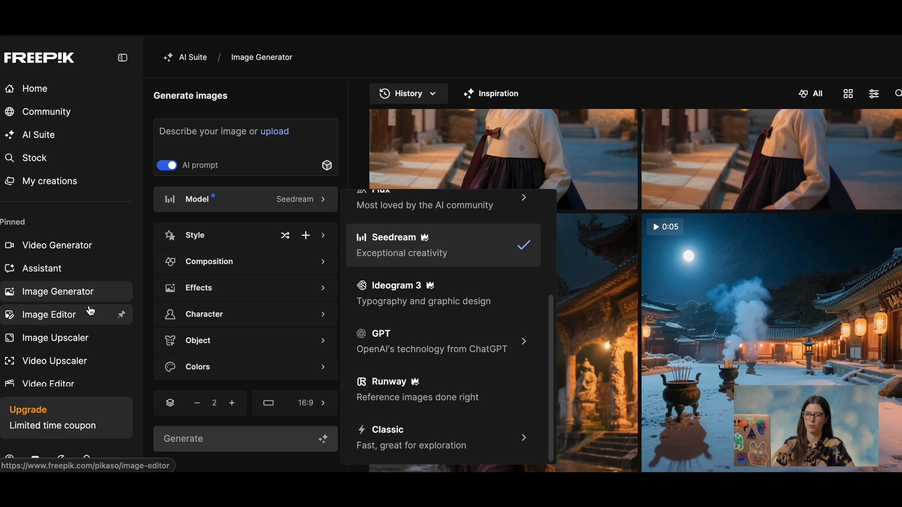
{"action": "mouse_move", "coordinate": [419, 303]}
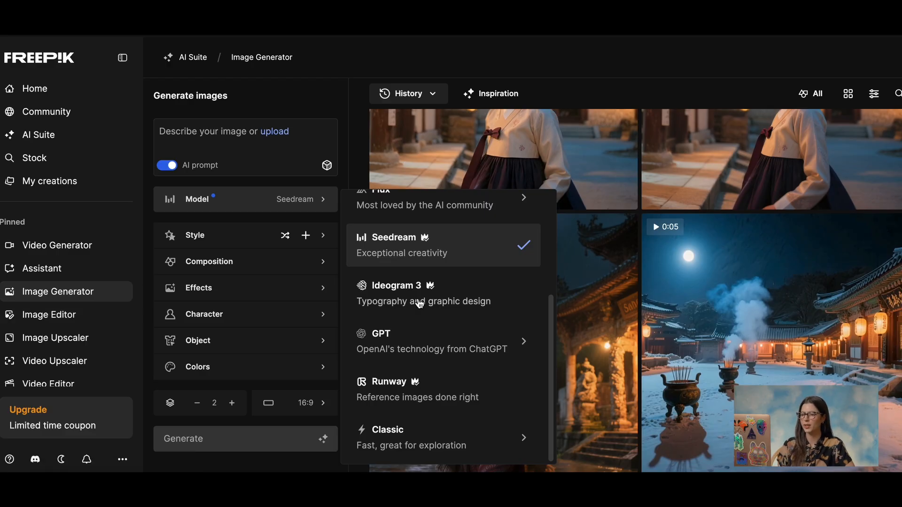
{"action": "left_click", "coordinate": [394, 286]}
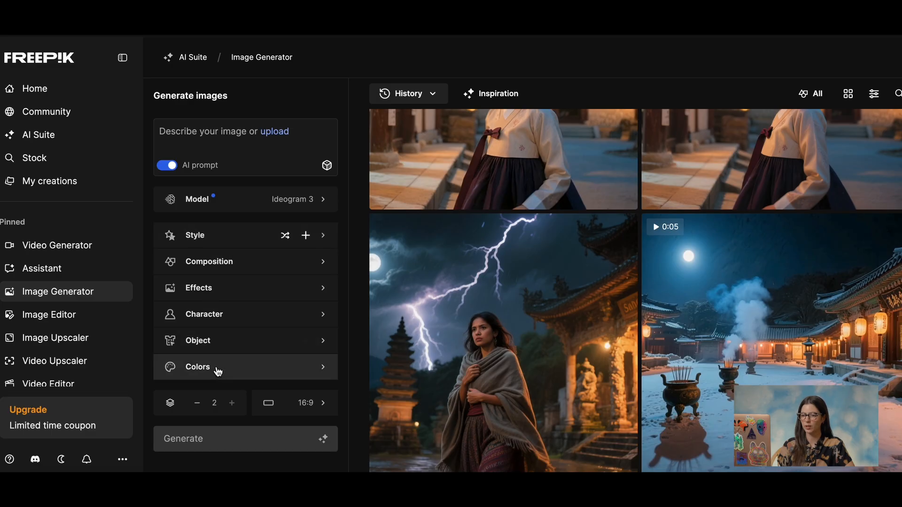
Choose the olivedream palette from the Pastel colours, then focus the prompt box
{"action": "left_click", "coordinate": [197, 367]}
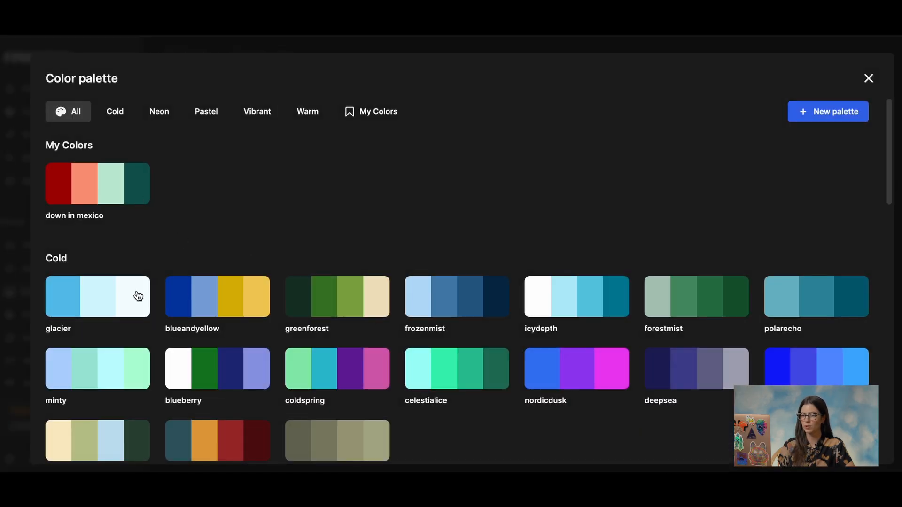
{"action": "scroll", "scroll_direction": "down", "scroll_amount": 3}
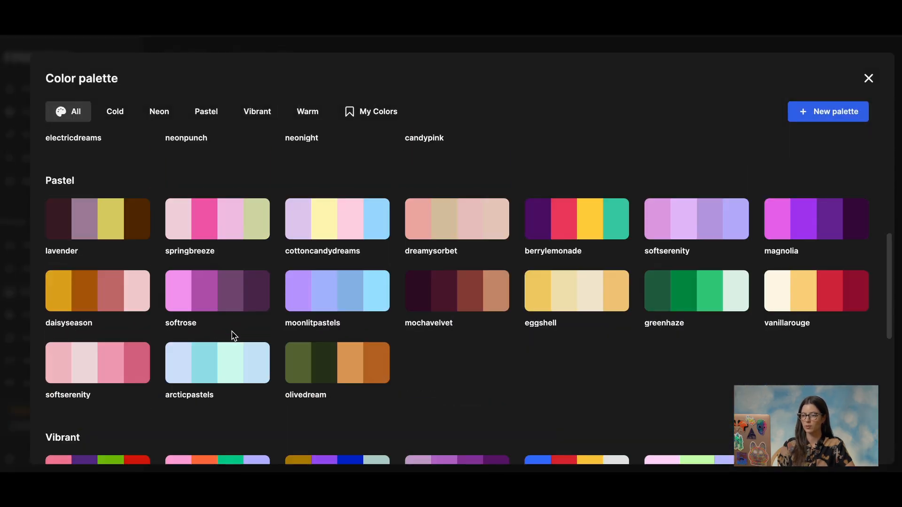
{"action": "mouse_move", "coordinate": [476, 253]}
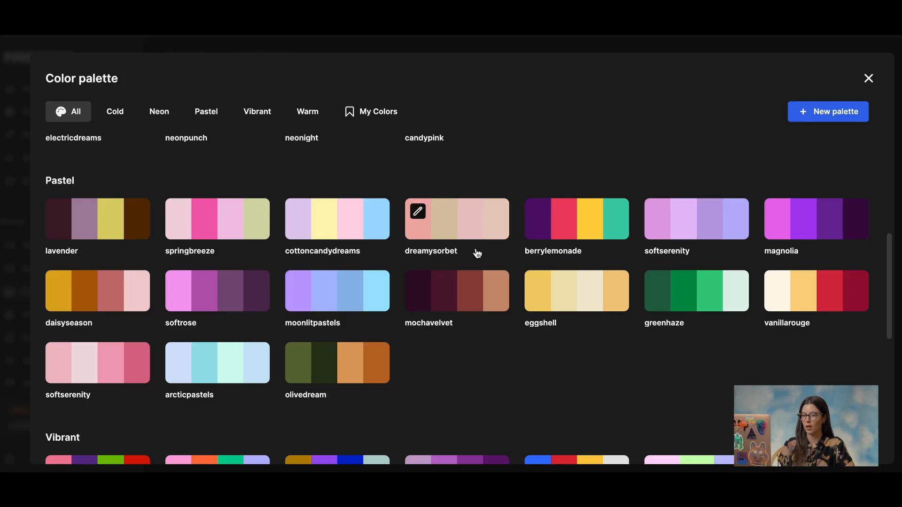
{"action": "scroll", "scroll_direction": "down", "scroll_amount": 3}
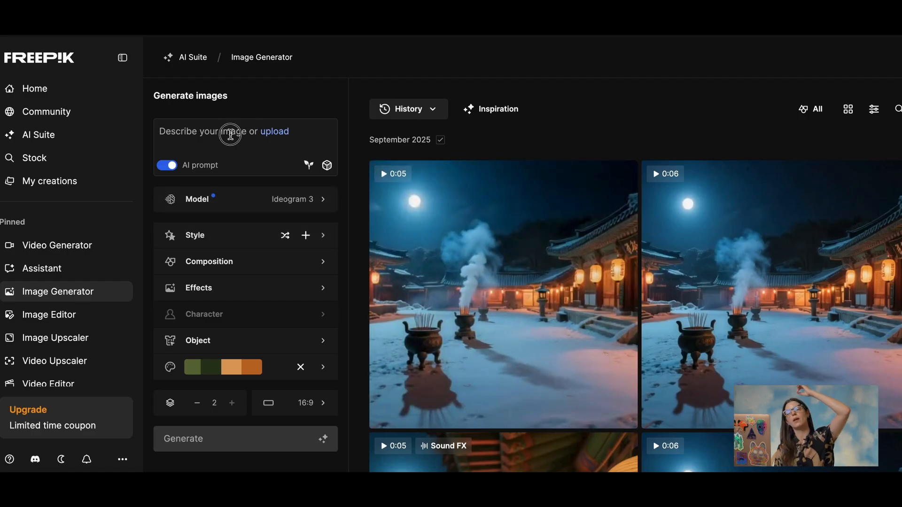
{"action": "left_click", "coordinate": [230, 135]}
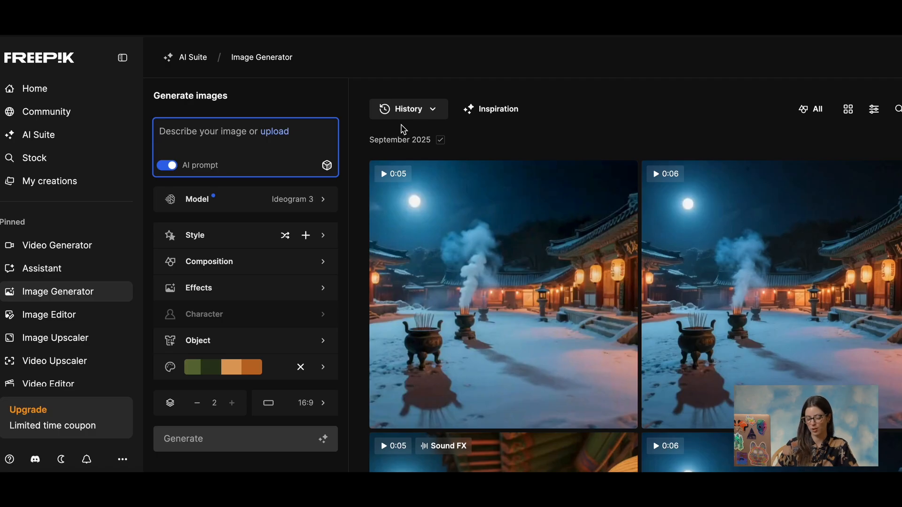
Write the modern coffee-shop prompt with customers, and pick the 9:16 Social story ratio
{"action": "type", "text": "A coffee shop scene, modern soffee"}
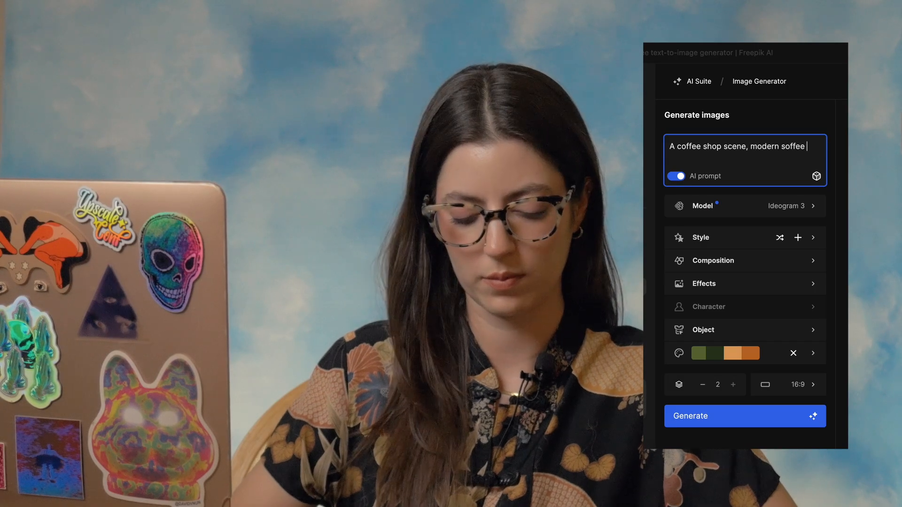
{"action": "type", "text": "shop setting, costumers enjoy their coffee on the tables, soft warm light enter thorugh the windows."}
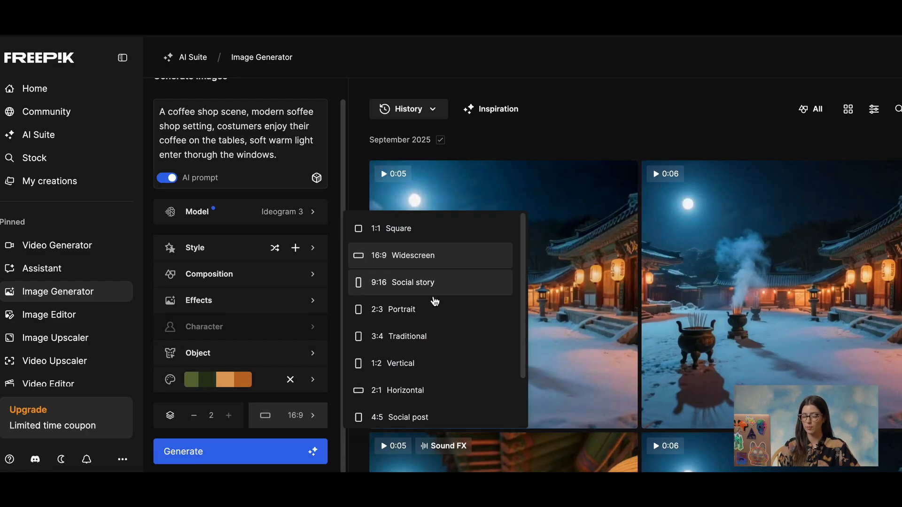
{"action": "mouse_move", "coordinate": [423, 288]}
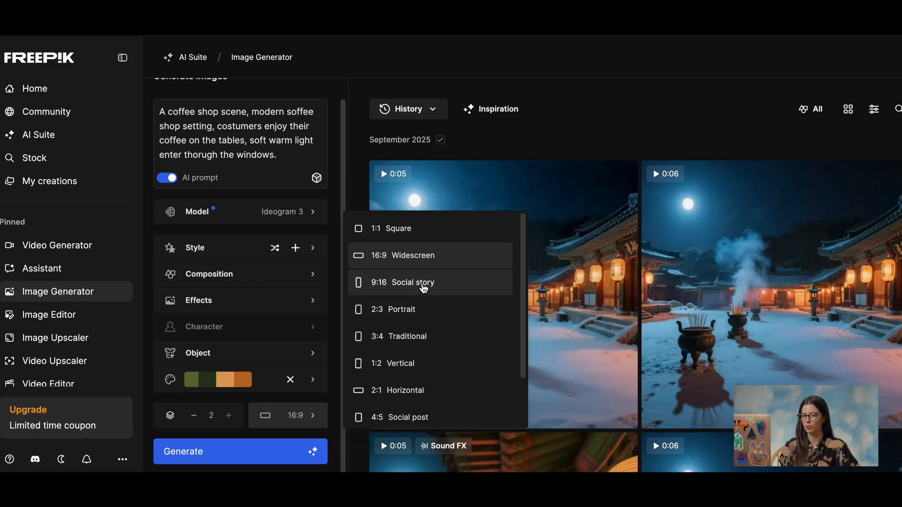
{"action": "left_click", "coordinate": [410, 283]}
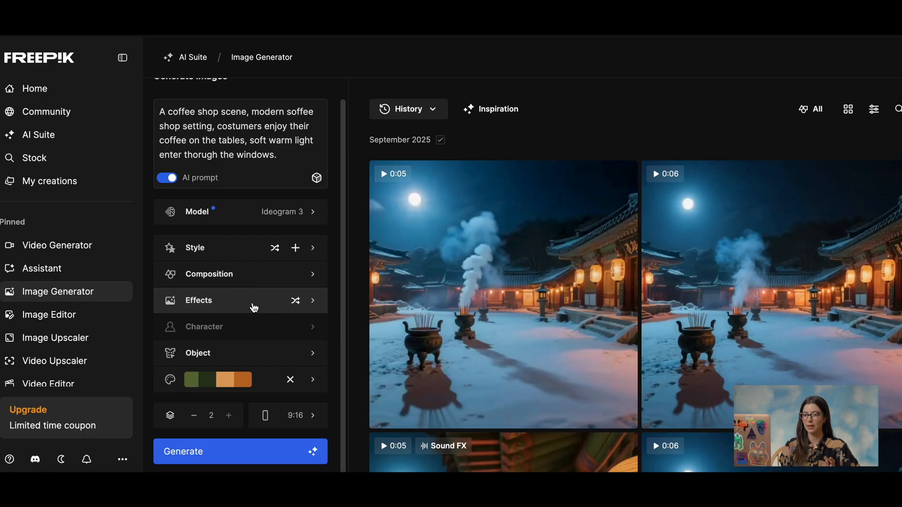
Apply the # goldglow effect and generate the 9:16 coffee-shop images
{"action": "left_click", "coordinate": [198, 300]}
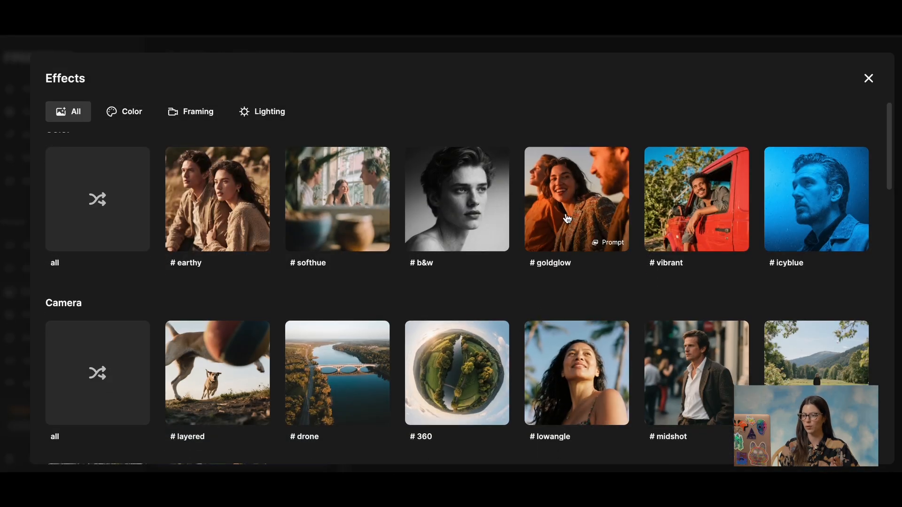
{"action": "scroll", "scroll_direction": "down", "scroll_amount": 3}
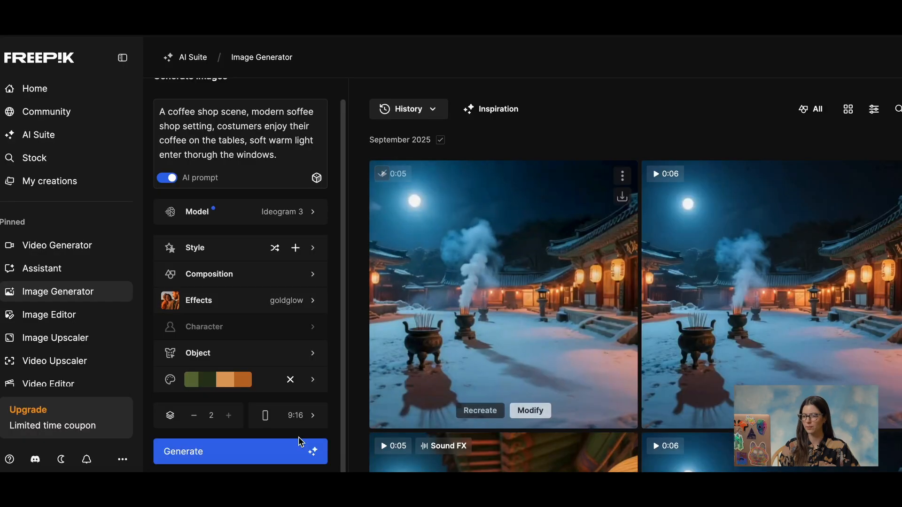
{"action": "left_click", "coordinate": [241, 452]}
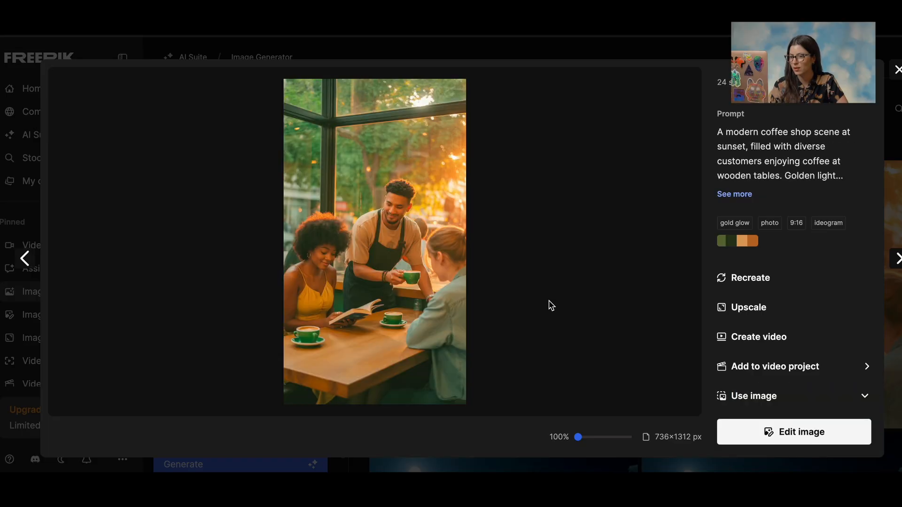
{"action": "mouse_move", "coordinate": [556, 290]}
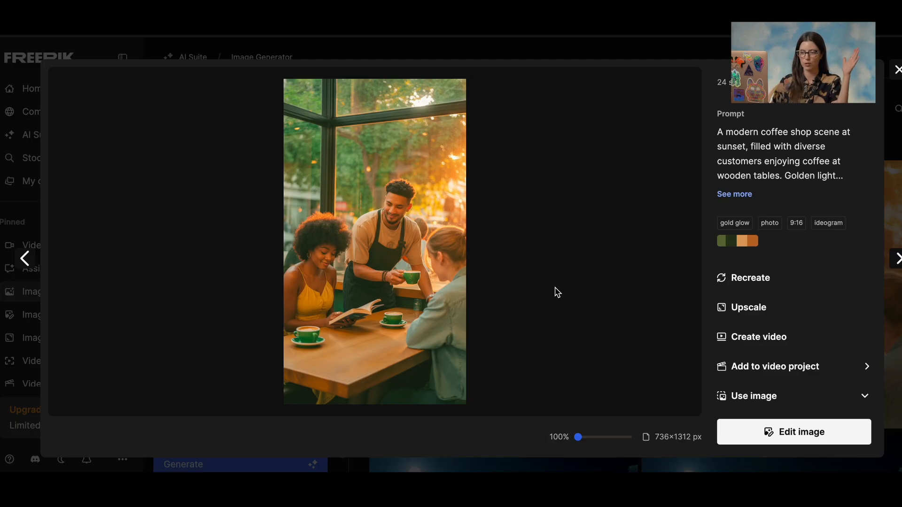
Expand the coffee-shop image to a 1320×744 widescreen frame, accept it, and close Resize
{"action": "left_click", "coordinate": [792, 432]}
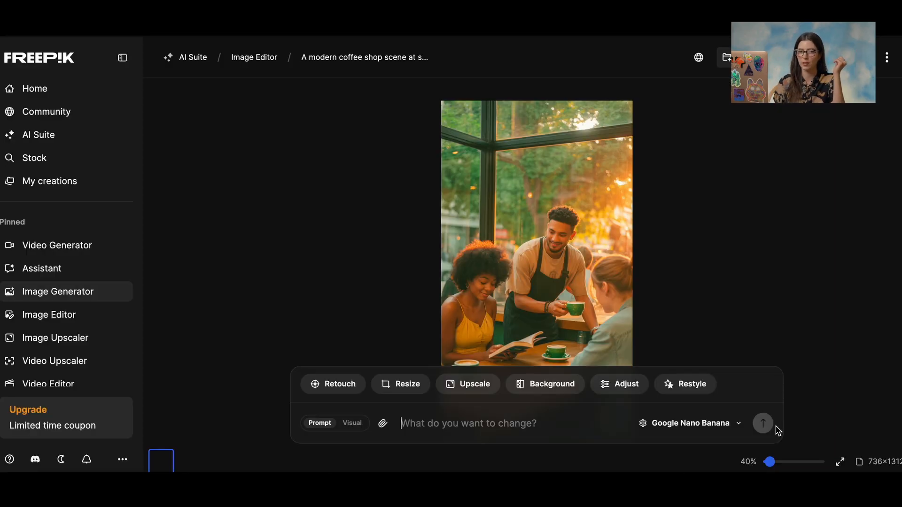
{"action": "left_click", "coordinate": [407, 384]}
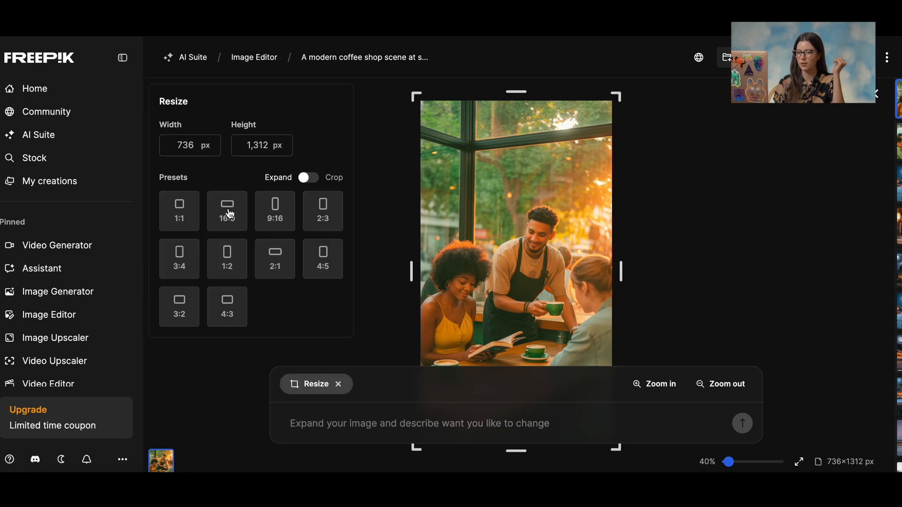
{"action": "left_click", "coordinate": [226, 210]}
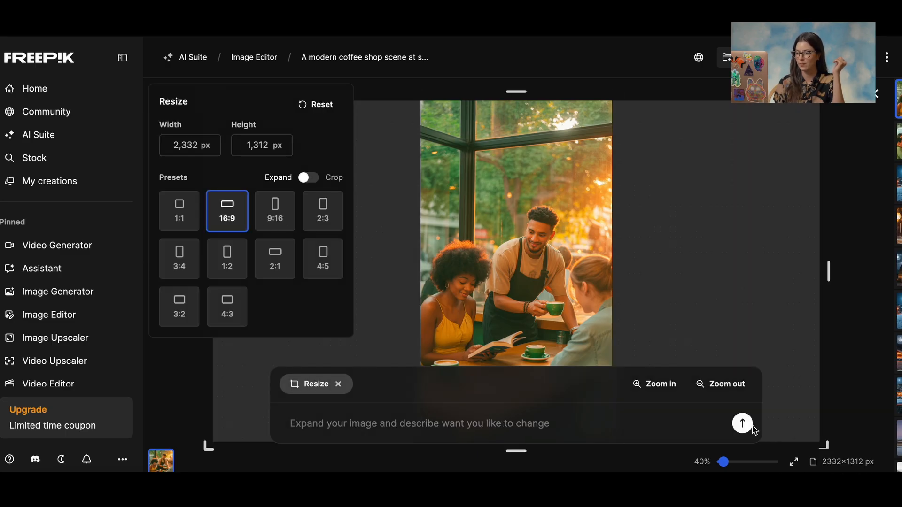
{"action": "left_click", "coordinate": [743, 423]}
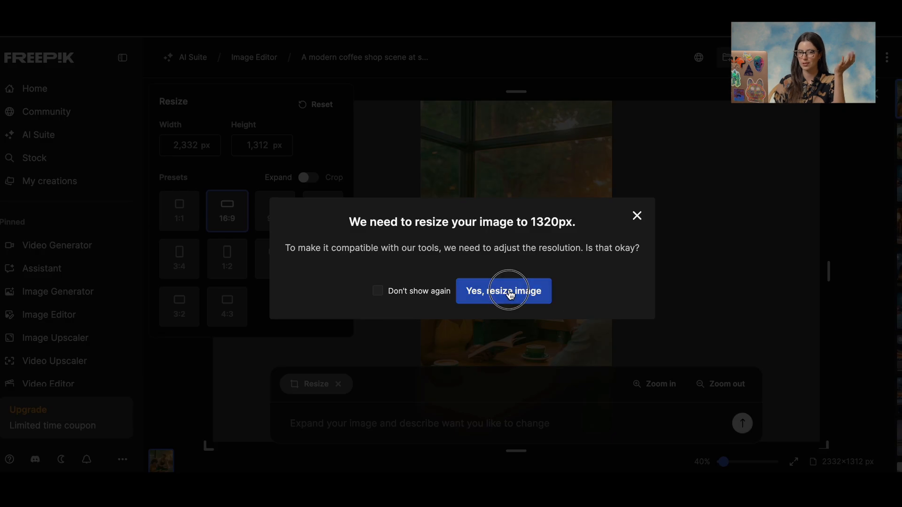
{"action": "left_click", "coordinate": [503, 291]}
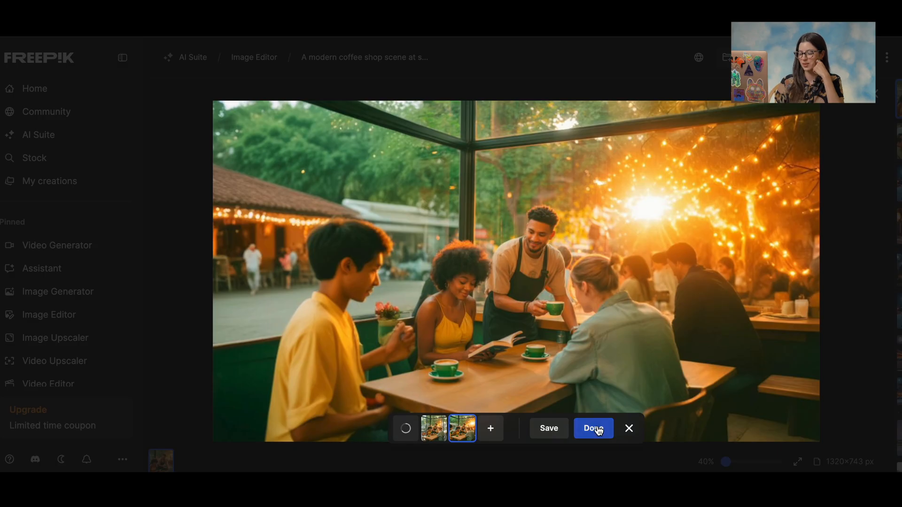
{"action": "left_click", "coordinate": [593, 428]}
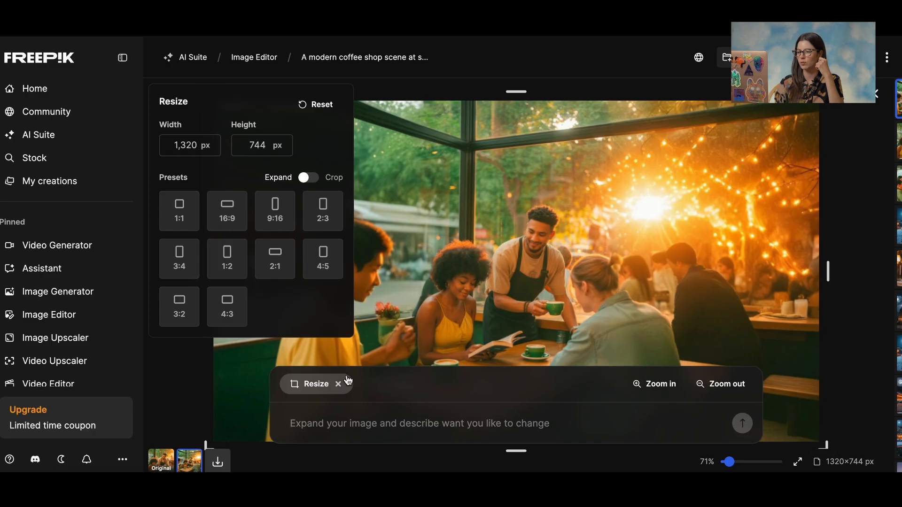
{"action": "left_click", "coordinate": [338, 384]}
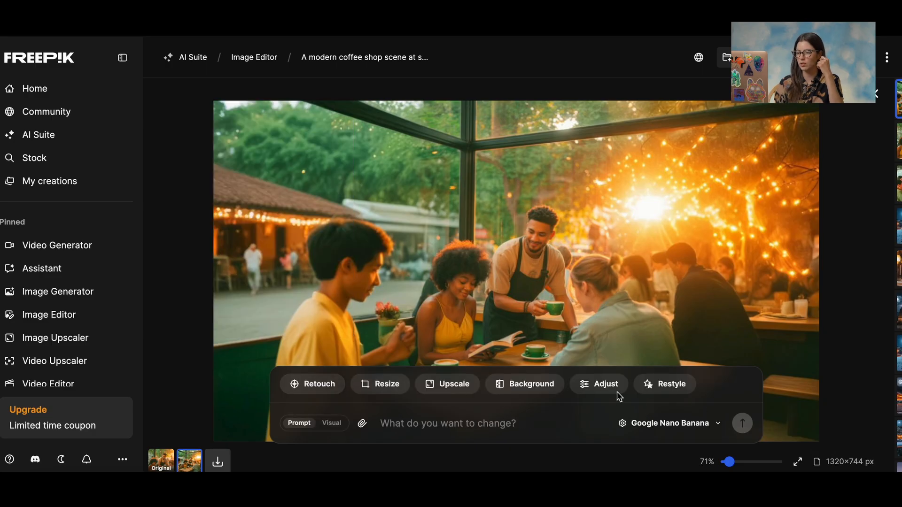
Run a Precision upscale toward 2640×1488 with sharpness 20% and grain 14%
{"action": "left_click", "coordinate": [448, 383]}
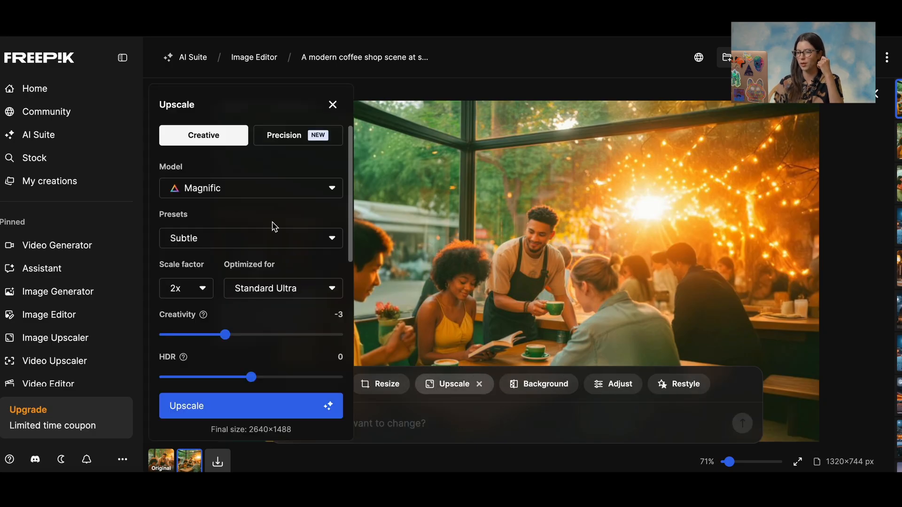
{"action": "left_click", "coordinate": [298, 135]}
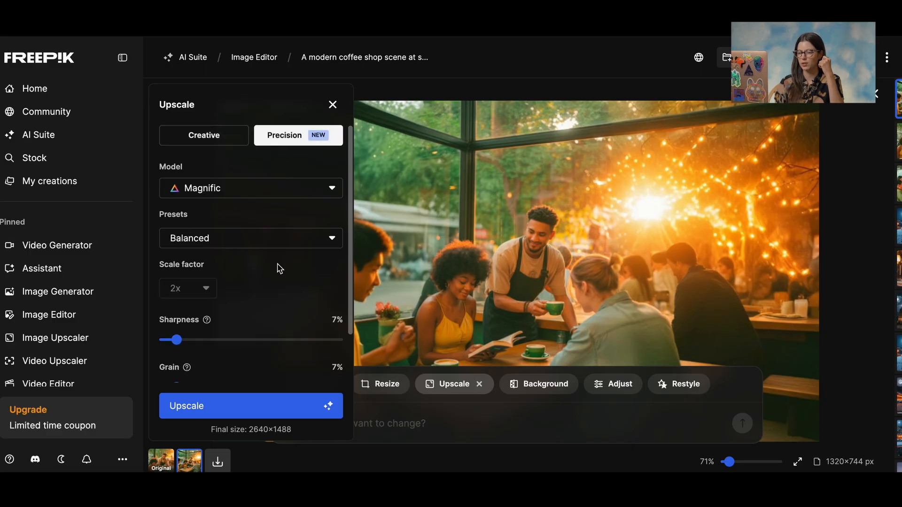
{"action": "scroll", "scroll_direction": "down", "scroll_amount": 3}
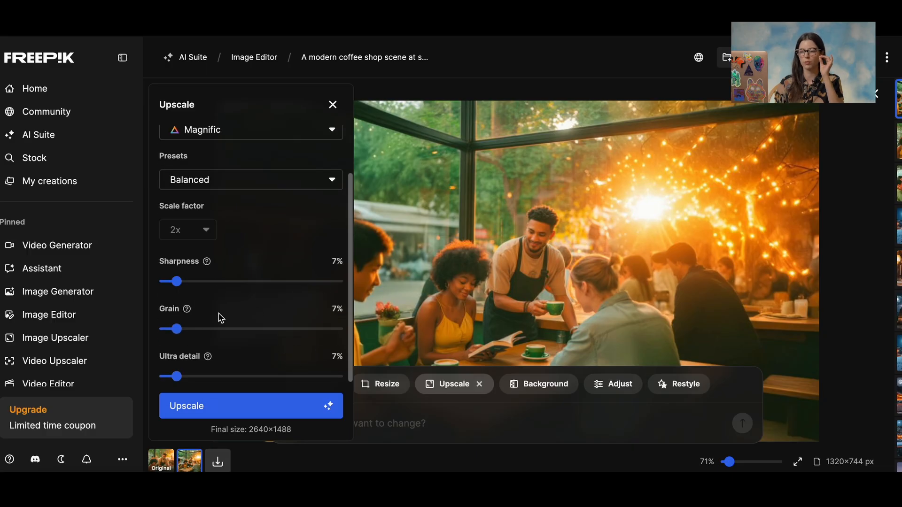
{"action": "left_click_drag", "start_coordinate": [174, 281], "coordinate": [192, 282]}
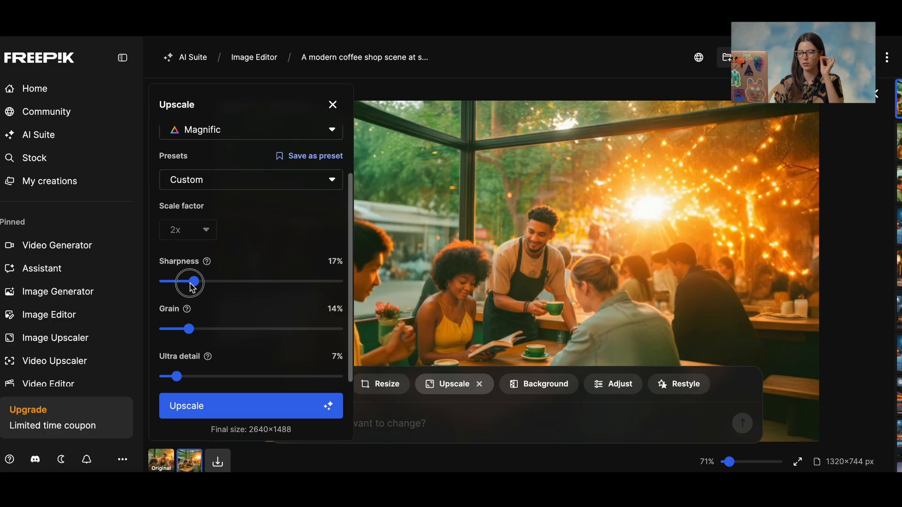
{"action": "left_click_drag", "start_coordinate": [191, 282], "coordinate": [200, 282]}
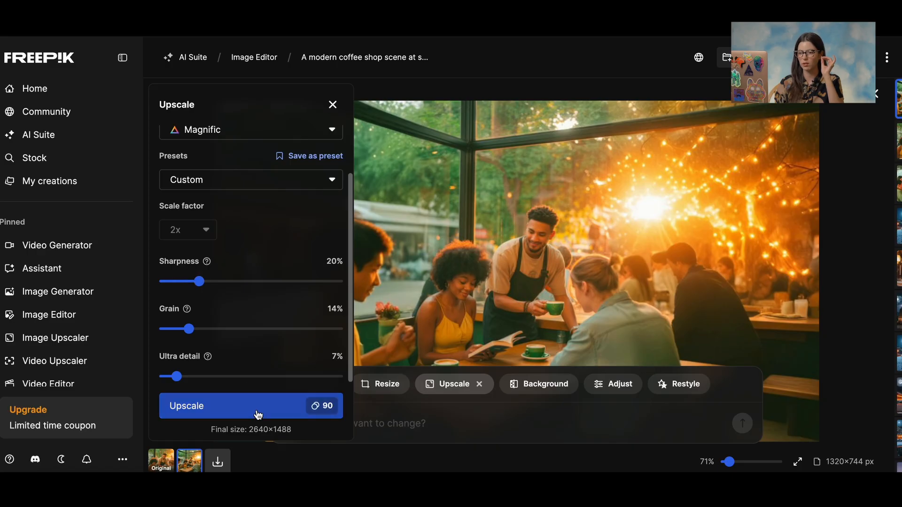
{"action": "left_click", "coordinate": [250, 405]}
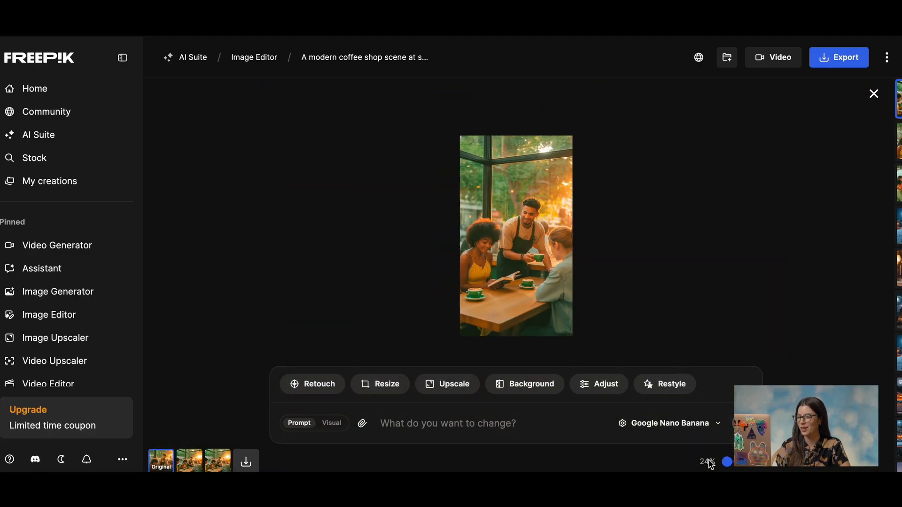
{"action": "mouse_move", "coordinate": [57, 292]}
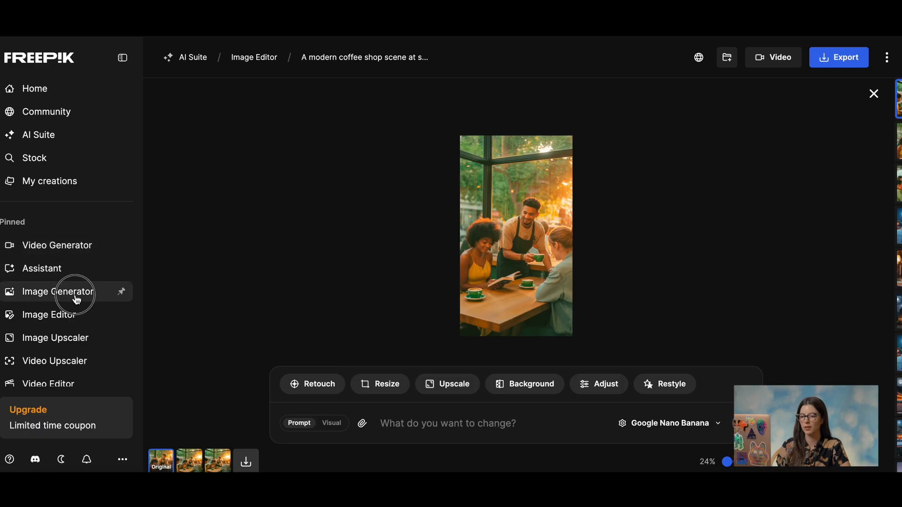
Return to Image Generator and browse history to the sunny 1408×768 coffee-shop image
{"action": "left_click", "coordinate": [57, 292]}
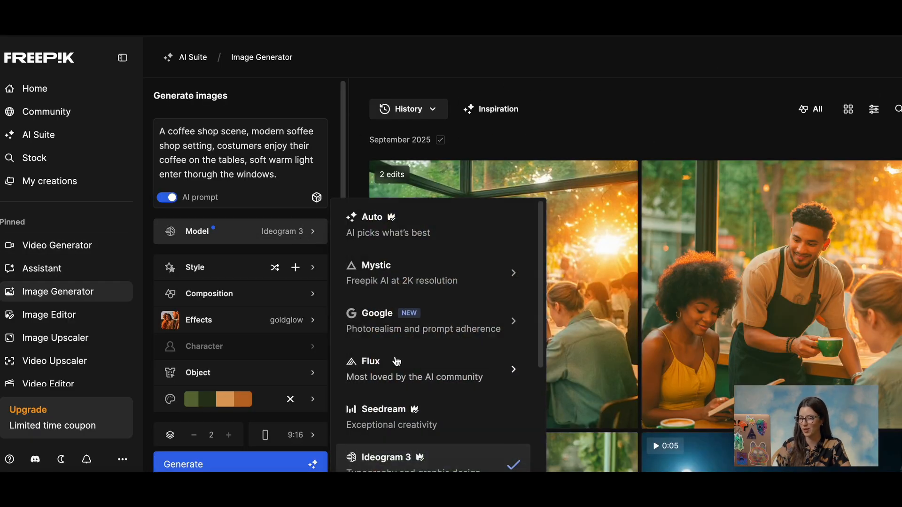
{"action": "scroll", "scroll_direction": "down", "scroll_amount": 3}
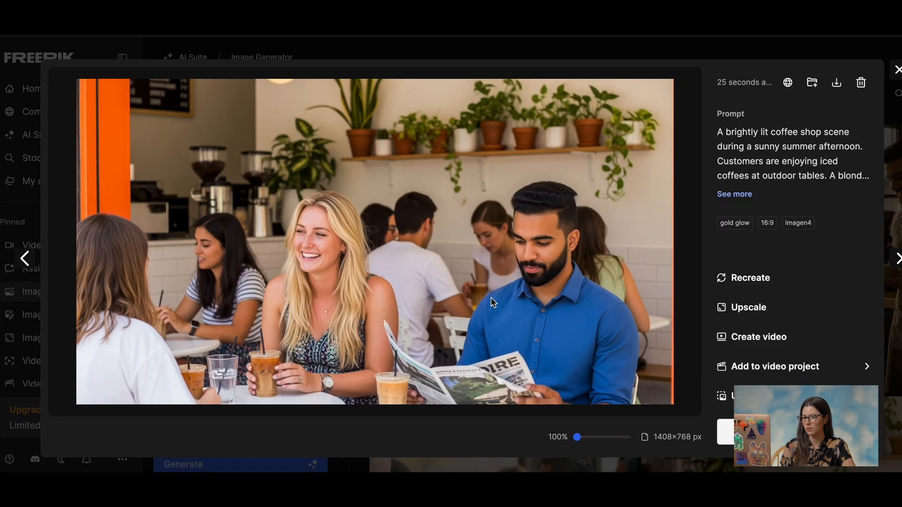
Send the coffee-shop still to the Video Generator as its start frame
{"action": "left_click", "coordinate": [24, 258]}
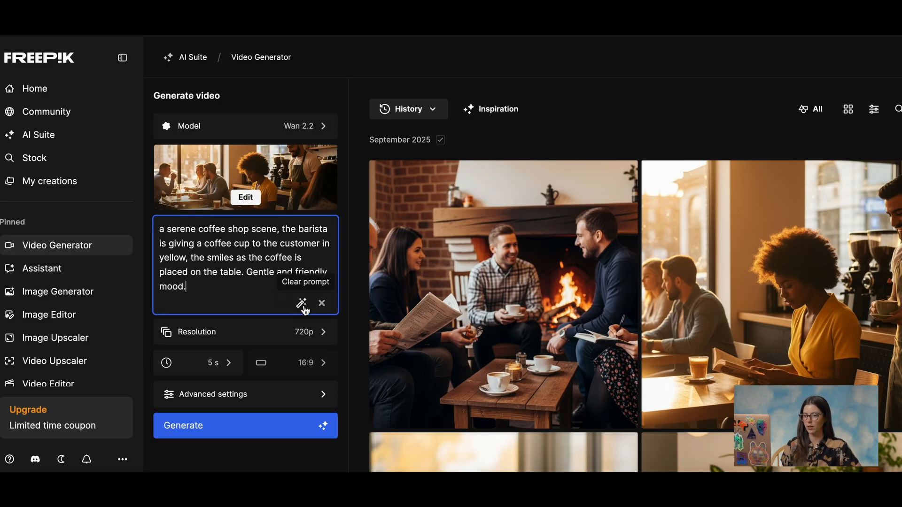
{"action": "mouse_move", "coordinate": [302, 304]}
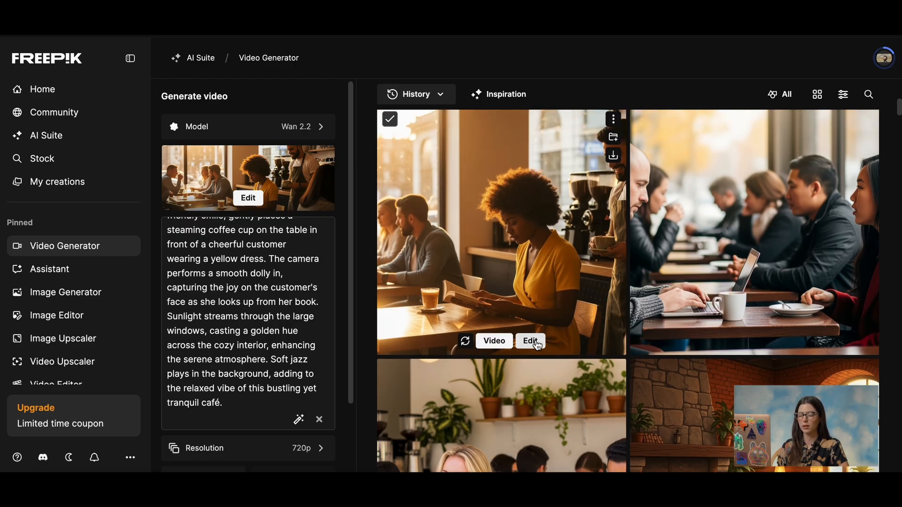
Edit the coffee-shop image with the prompt 'zoom into the book', then switch to Visual mode
{"action": "left_click", "coordinate": [530, 341]}
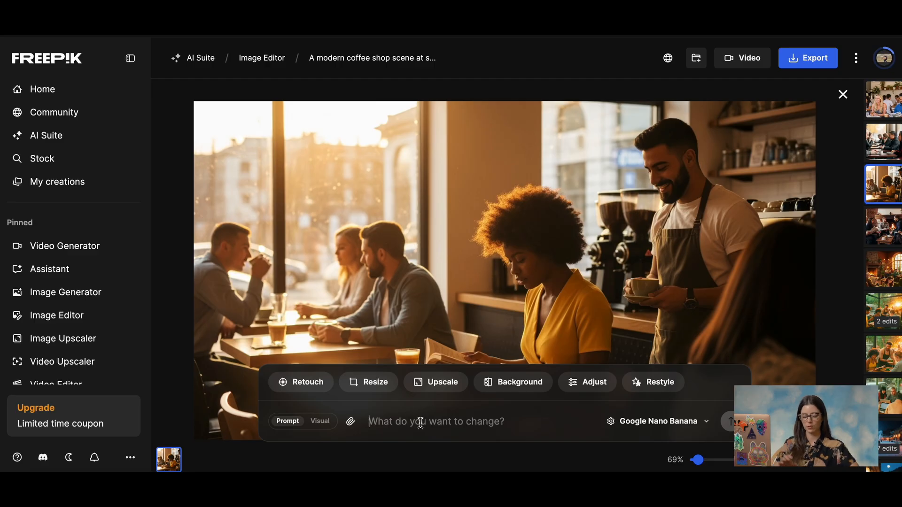
{"action": "type", "text": "zoo"}
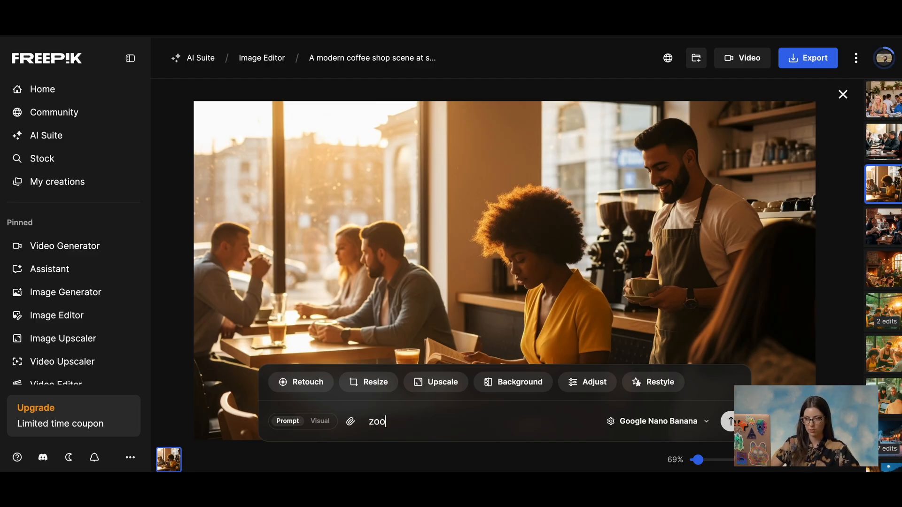
{"action": "type", "text": "zoom into"}
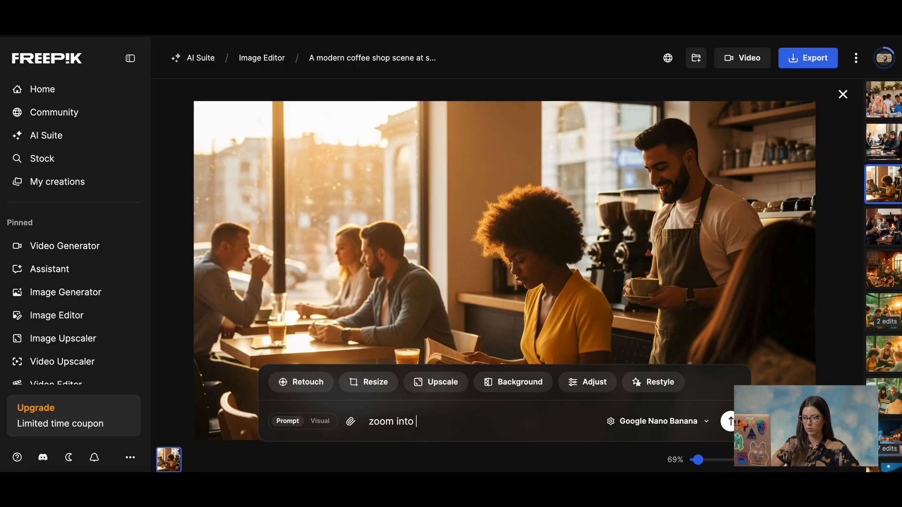
{"action": "type", "text": "the book"}
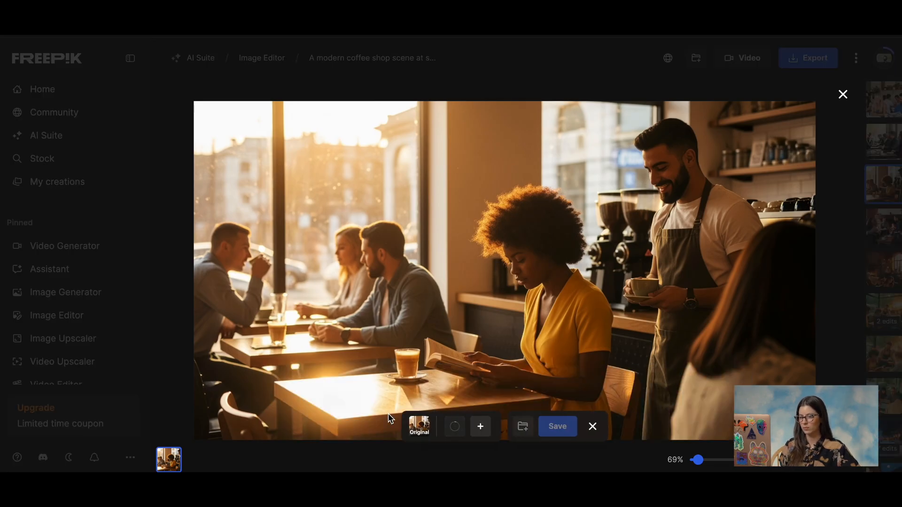
{"action": "left_click", "coordinate": [454, 426]}
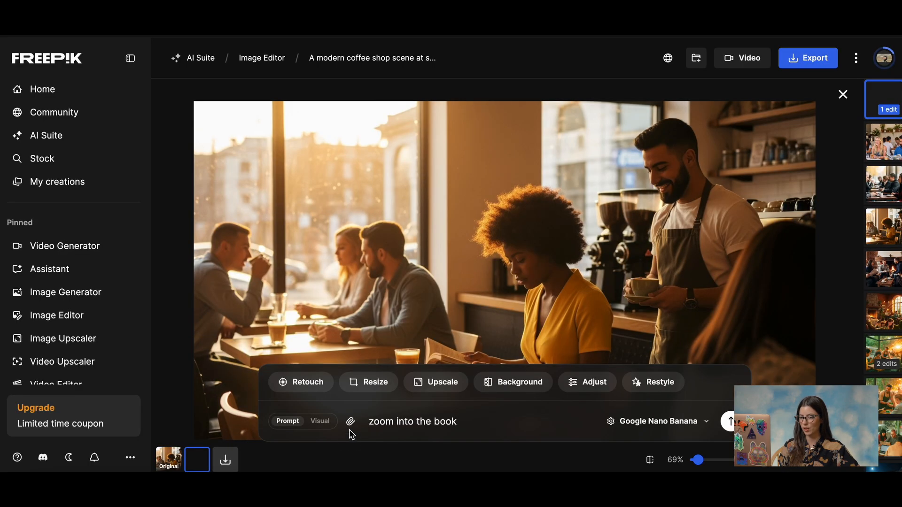
{"action": "left_click", "coordinate": [730, 421]}
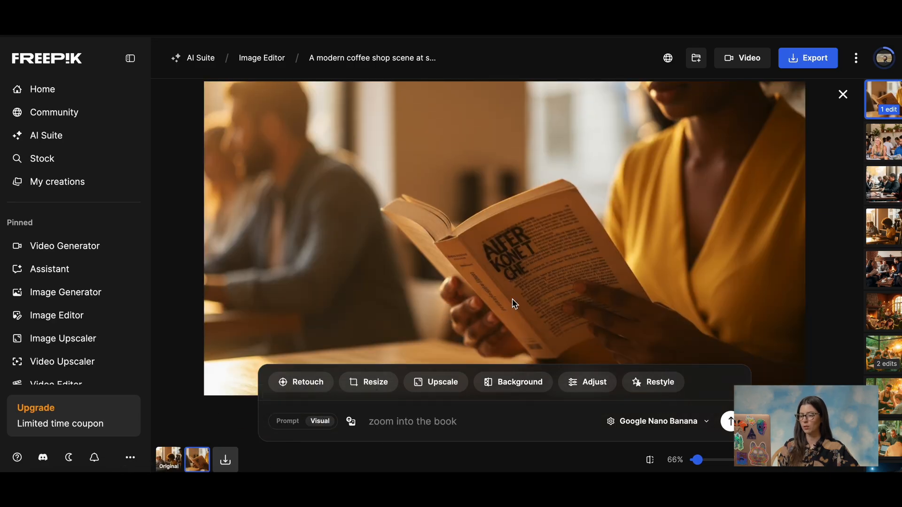
{"action": "mouse_move", "coordinate": [539, 260]}
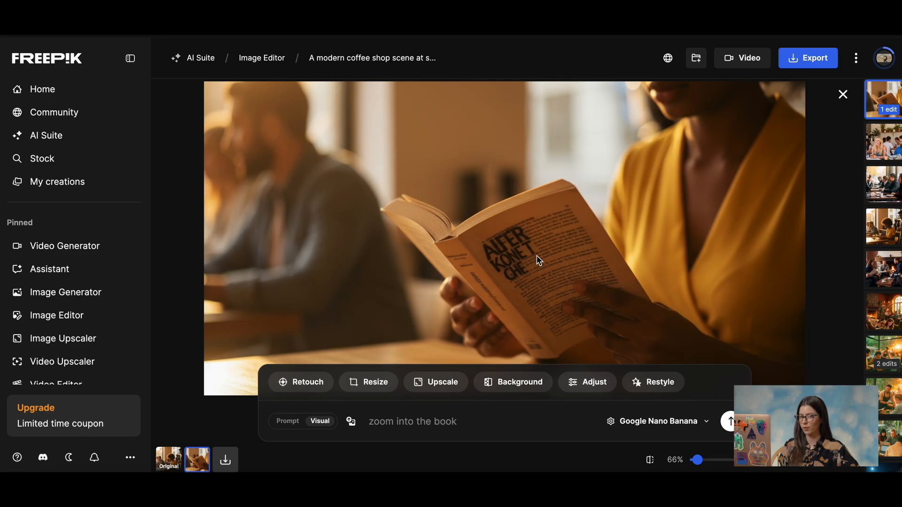
Note 'make it a green hardcover book. title: DAYS OF OUR LIVES' on the book and save it
{"action": "type", "text": "make it a green hardcover book. title: DAYS OF"}
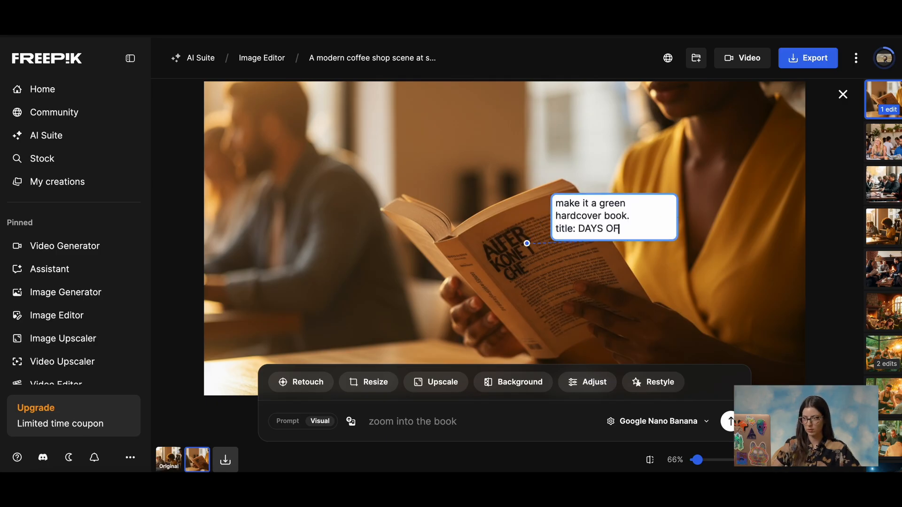
{"action": "type", "text": "OUR LIVES"}
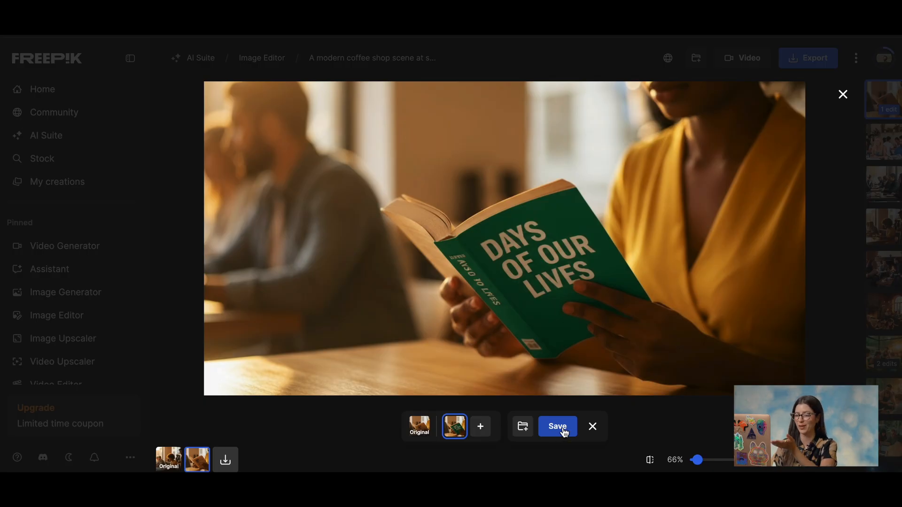
{"action": "left_click", "coordinate": [557, 426]}
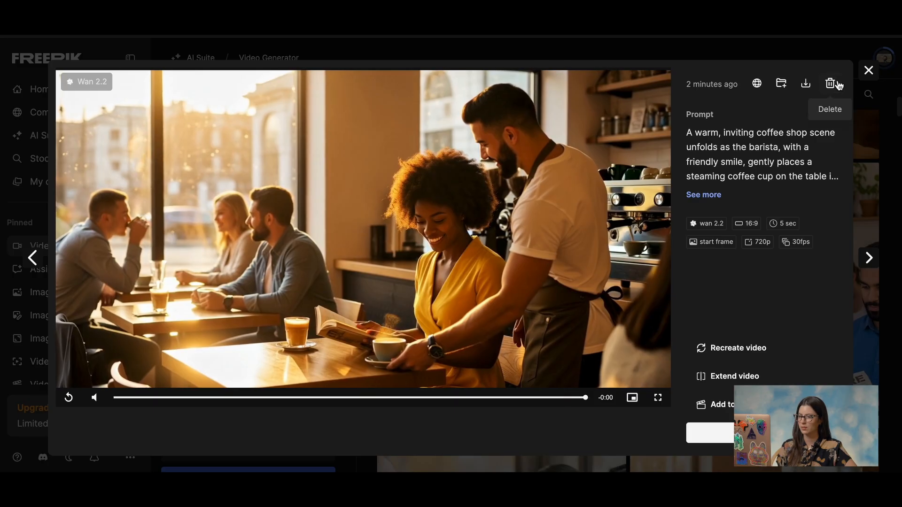
Delete the old barista video, queue a green-book clip, and view the coffee-shop image
{"action": "left_click", "coordinate": [868, 70]}
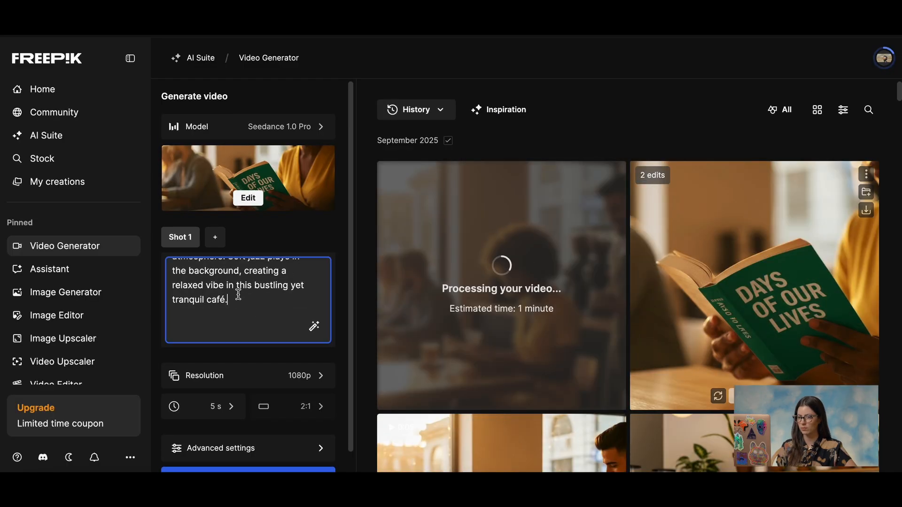
{"action": "type", "text": "a"}
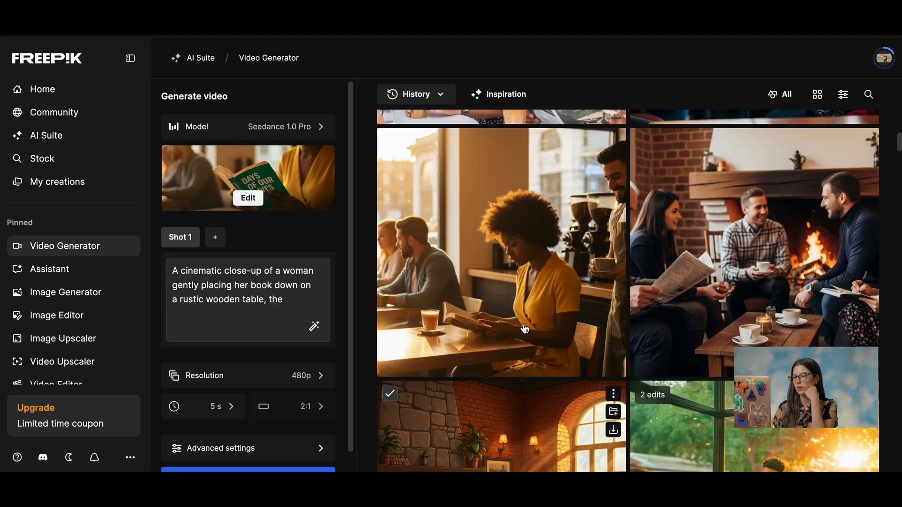
{"action": "left_click", "coordinate": [501, 250]}
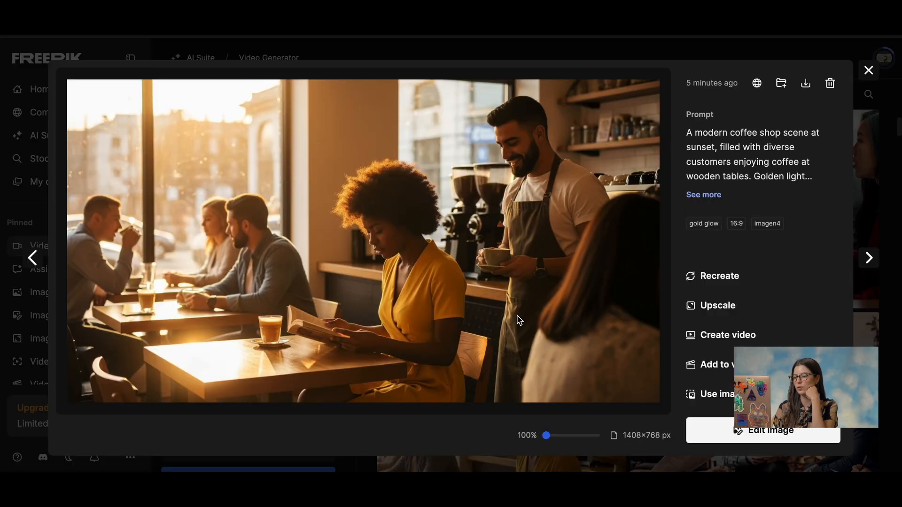
Edit the coffee-shop image into a close-up of the woman in yellow, then reselect the green book
{"action": "left_click", "coordinate": [762, 431]}
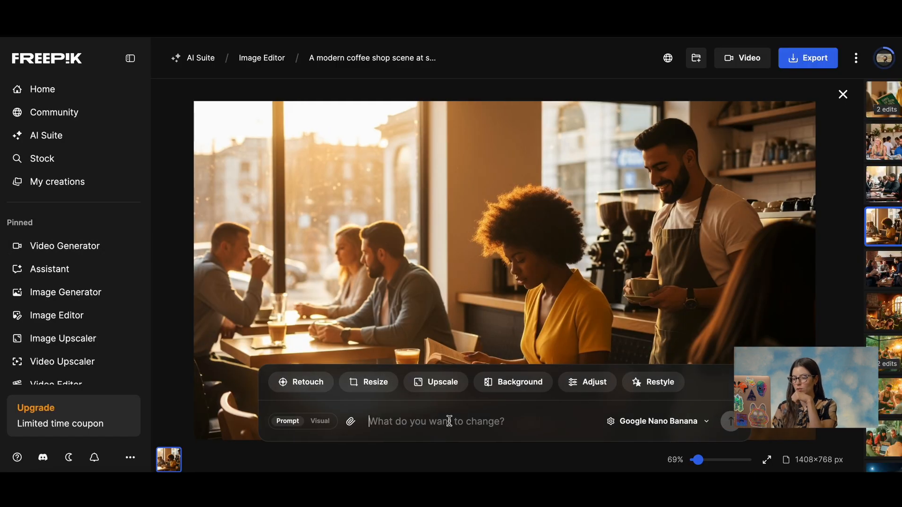
{"action": "type", "text": "close up of the woman in yello"}
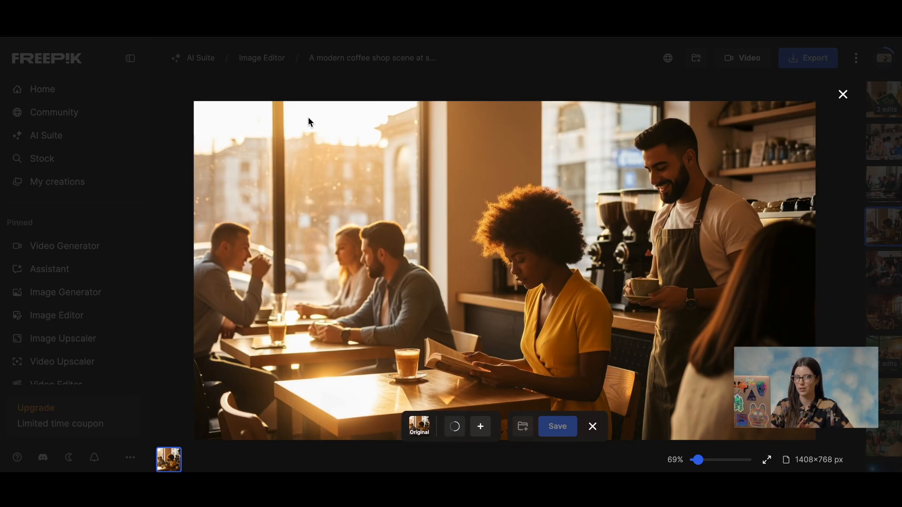
{"action": "left_click", "coordinate": [454, 427]}
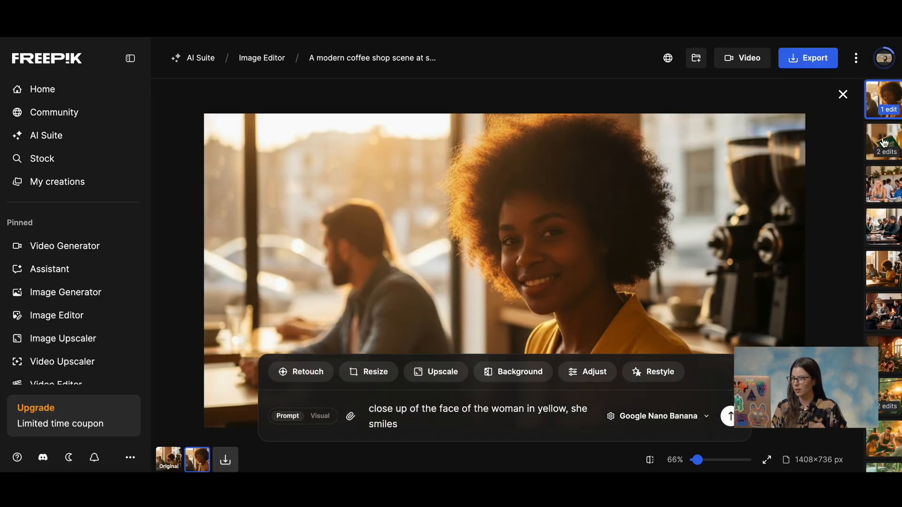
{"action": "left_click", "coordinate": [886, 141]}
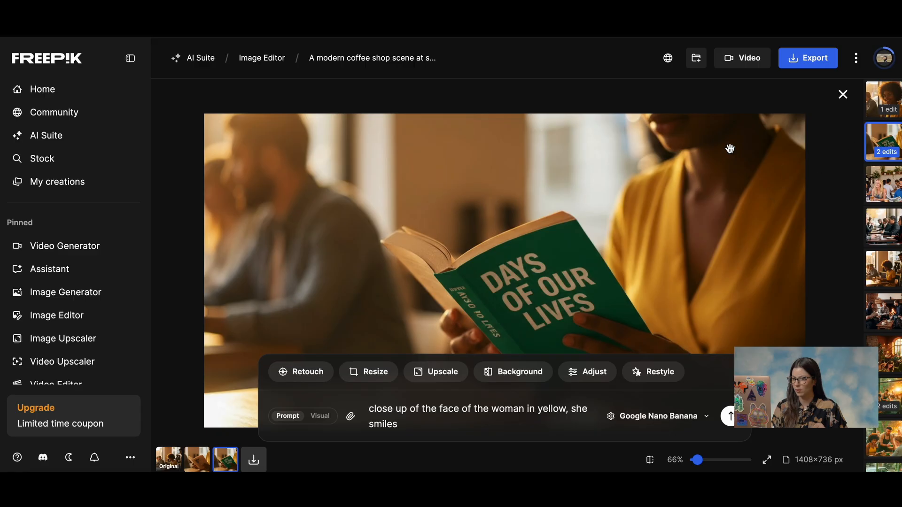